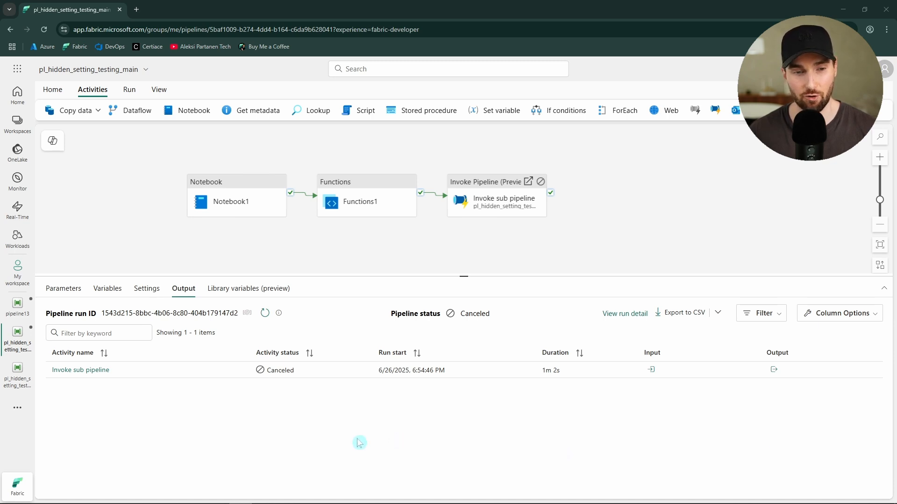
pyautogui.moveTo(264, 217)
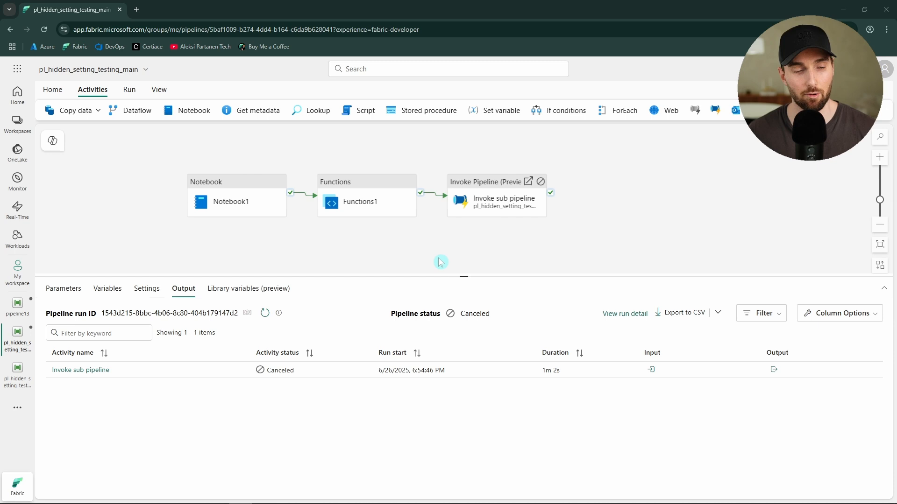
pyautogui.moveTo(293, 269)
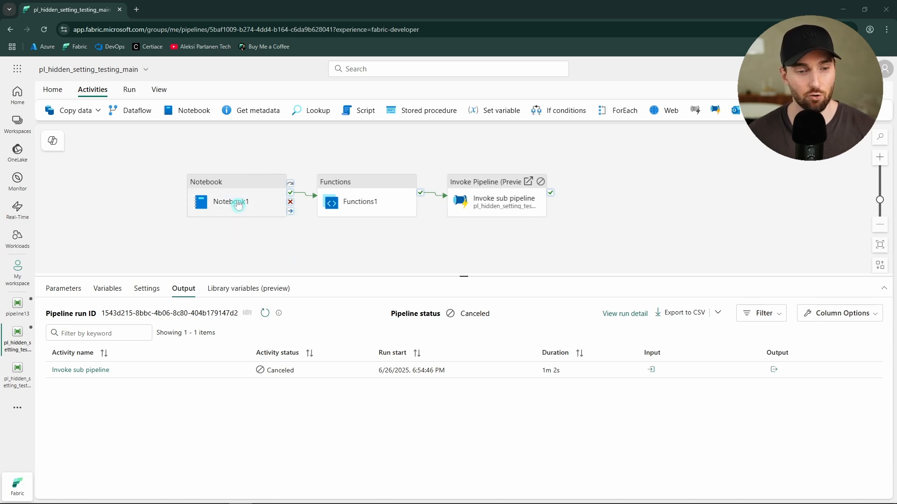
# Inspect Notebook1's retry settings, then show Functions1's name, timeout and retry properties.
pyautogui.click(231, 201)
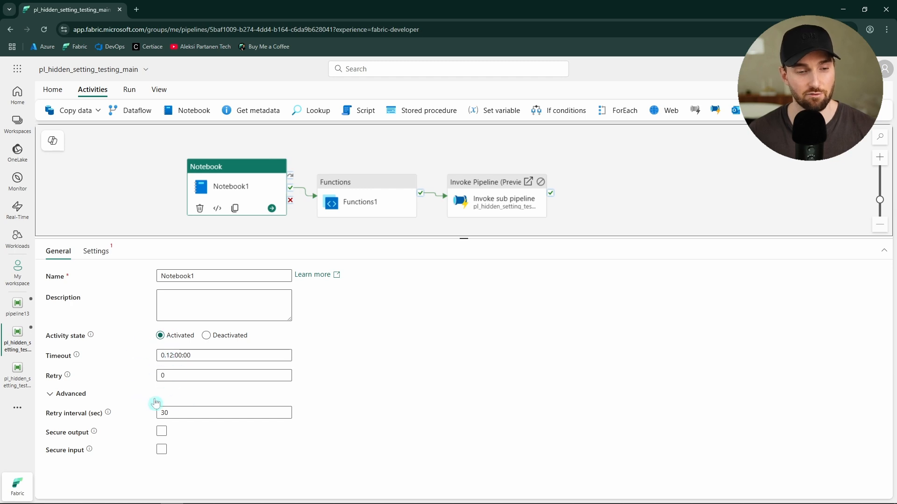
pyautogui.moveTo(361, 208)
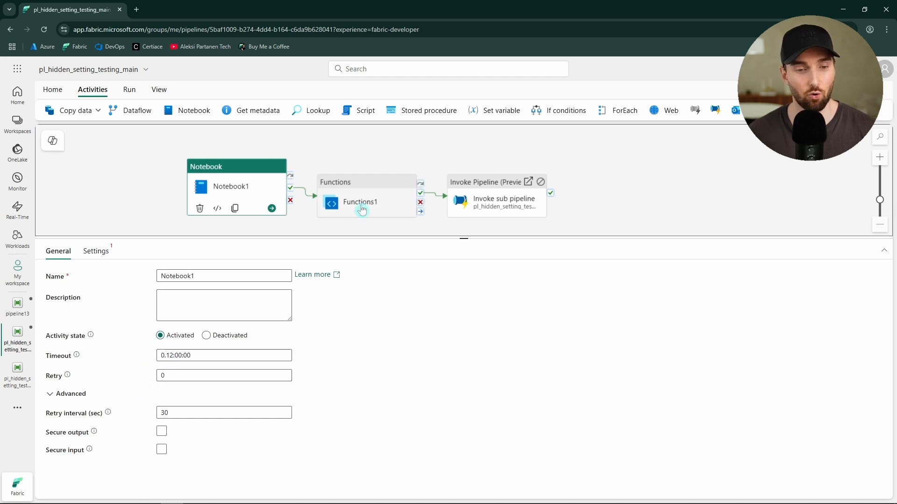
pyautogui.click(359, 202)
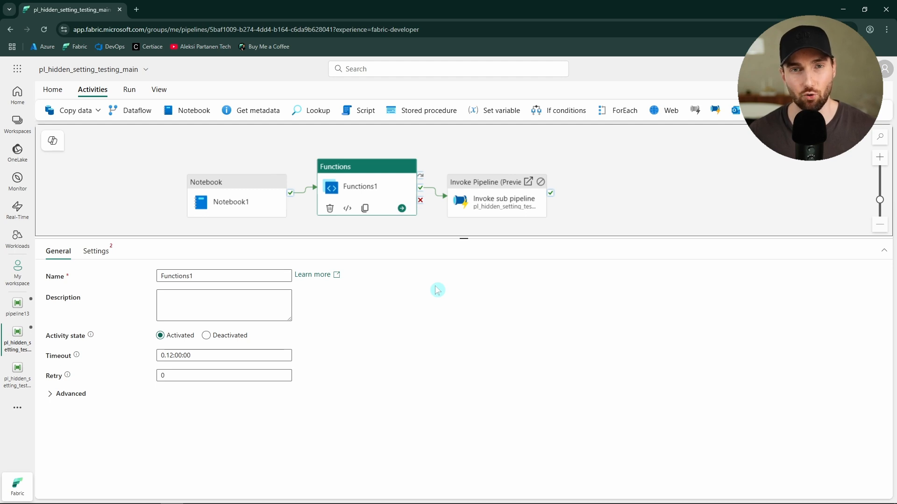
pyautogui.moveTo(474, 260)
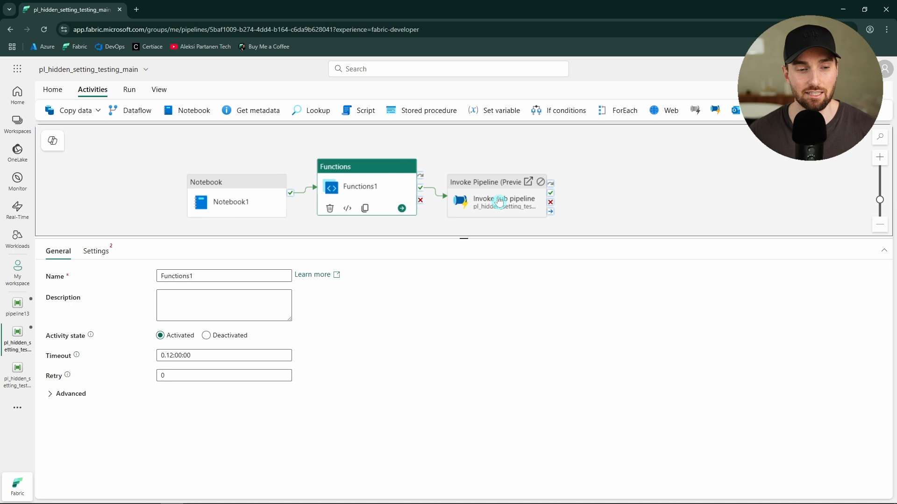
# Review the Invoke sub pipeline activity's General, Advanced and Settings properties, confirming no retry option.
pyautogui.click(497, 199)
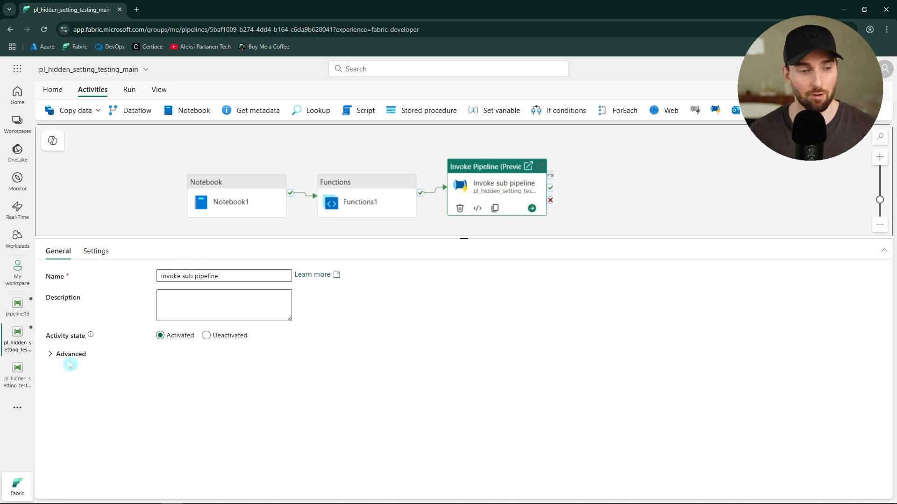
pyautogui.click(69, 354)
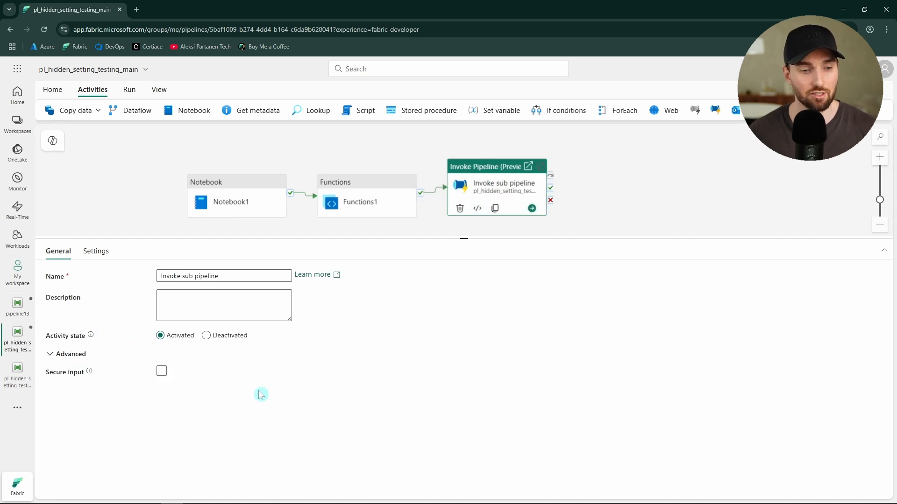
pyautogui.click(95, 251)
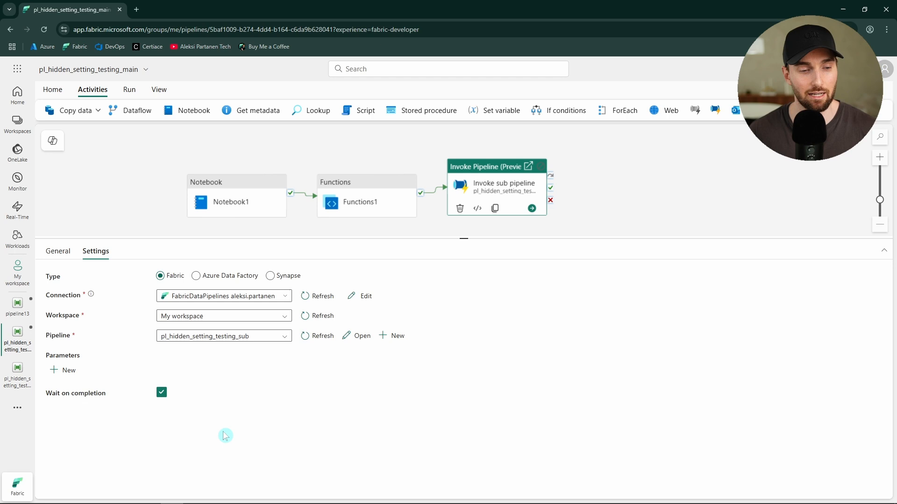
pyautogui.click(57, 251)
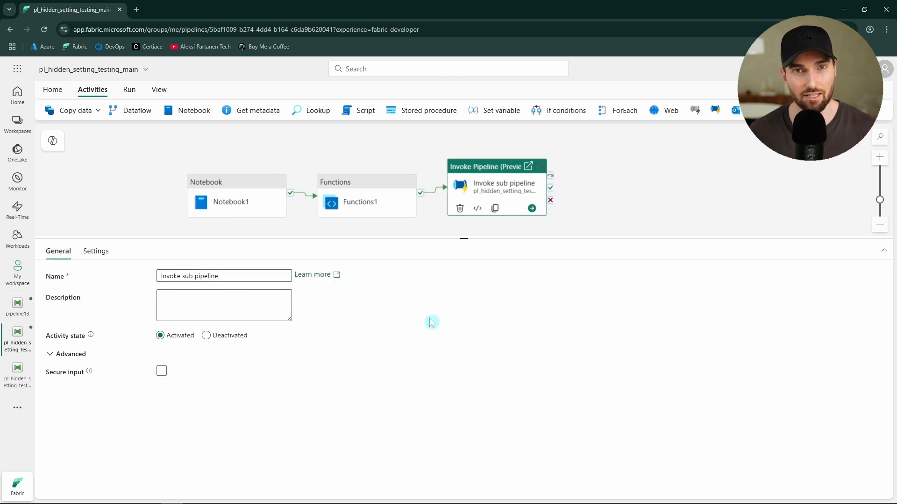
pyautogui.moveTo(310, 260)
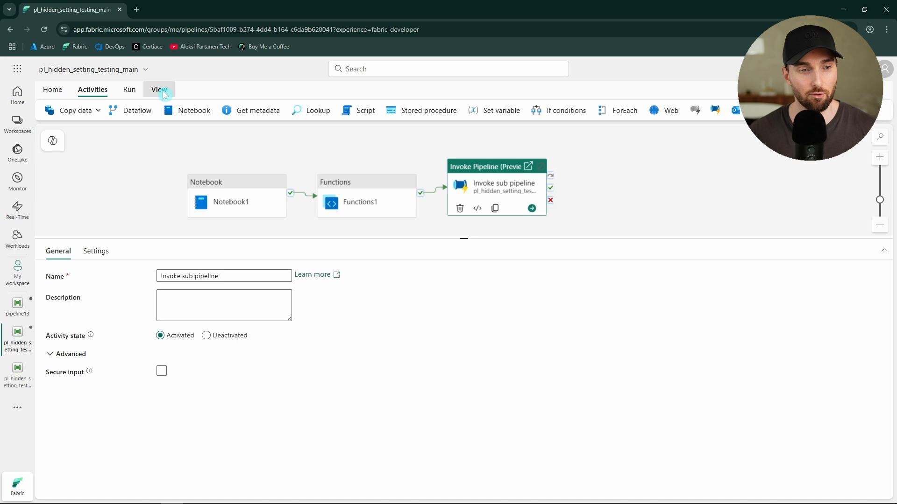
# Open the pipeline JSON and scroll to the Invoke sub pipeline policy with retry 1.
pyautogui.click(158, 89)
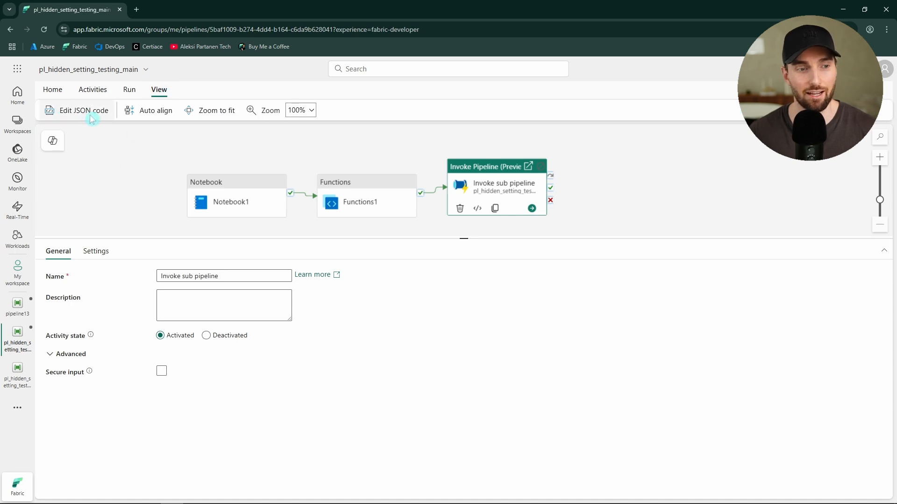
pyautogui.click(83, 110)
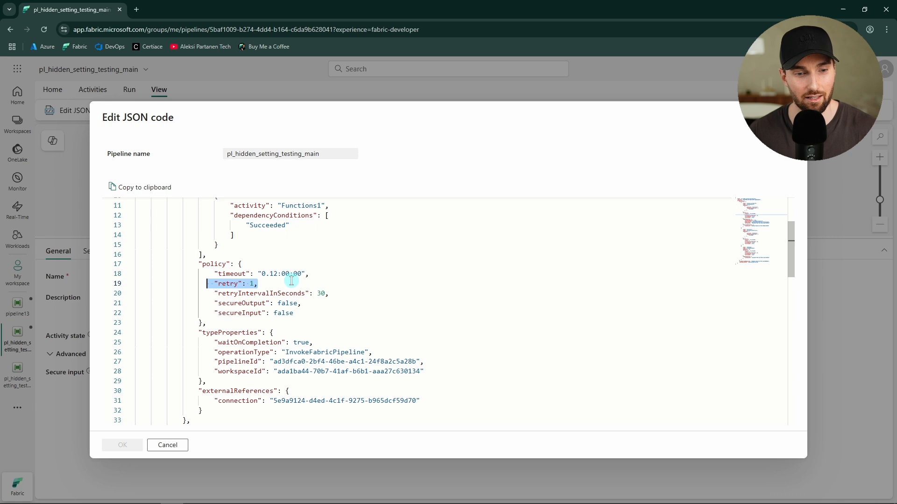
pyautogui.scroll(-3)
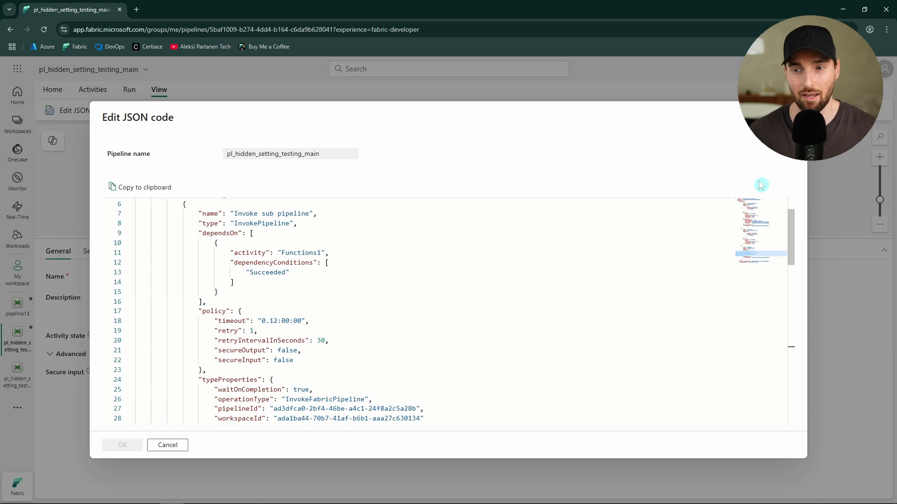
# Cancel the Edit JSON code dialog without applying changes.
pyautogui.click(167, 445)
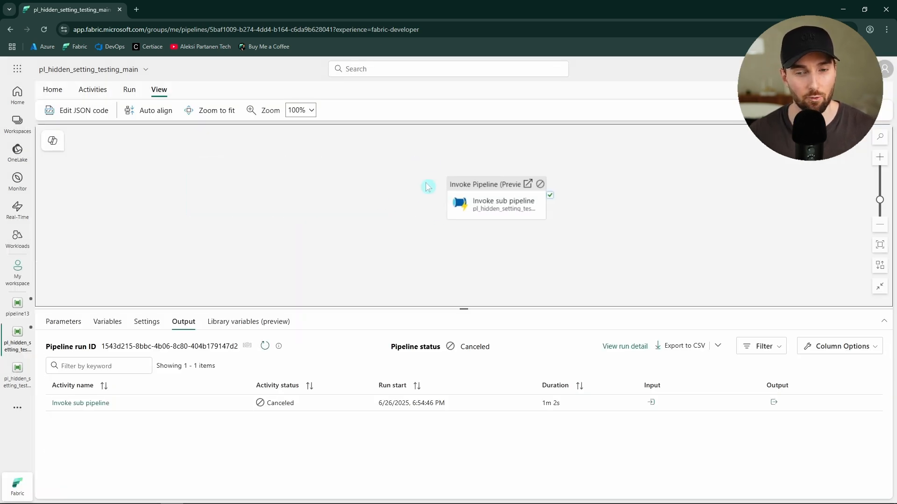
pyautogui.moveTo(17, 380)
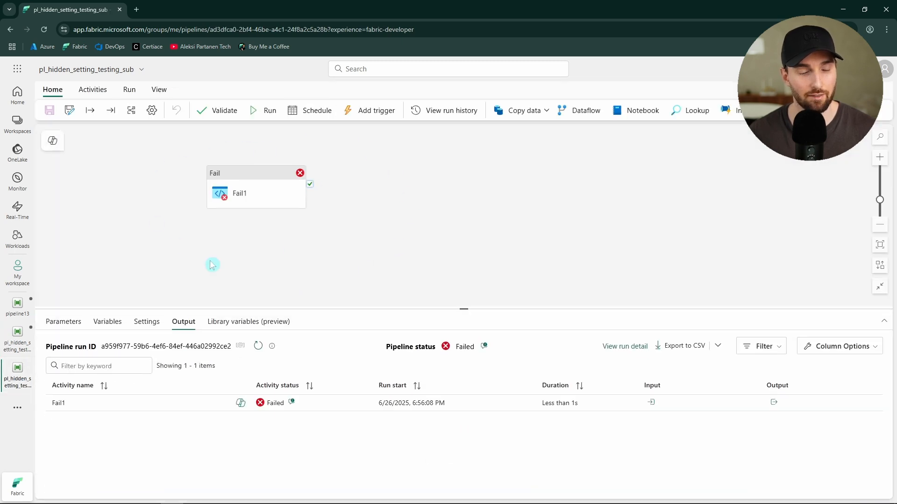
pyautogui.moveTo(286, 255)
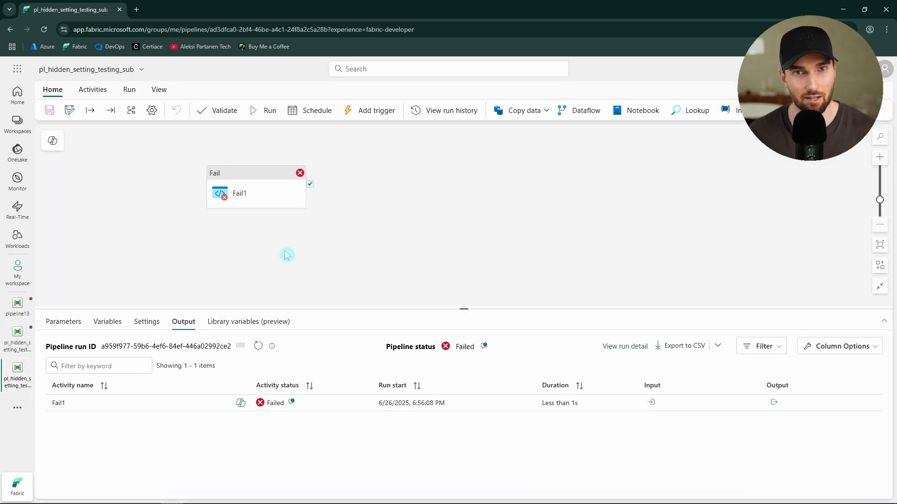
pyautogui.moveTo(276, 227)
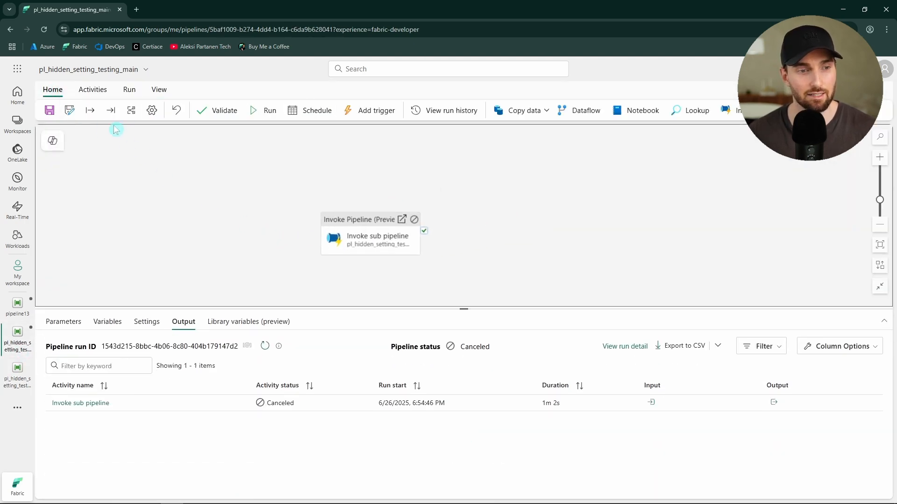
# Save and run the main pipeline, producing two failed Invoke sub pipeline runs.
pyautogui.click(263, 110)
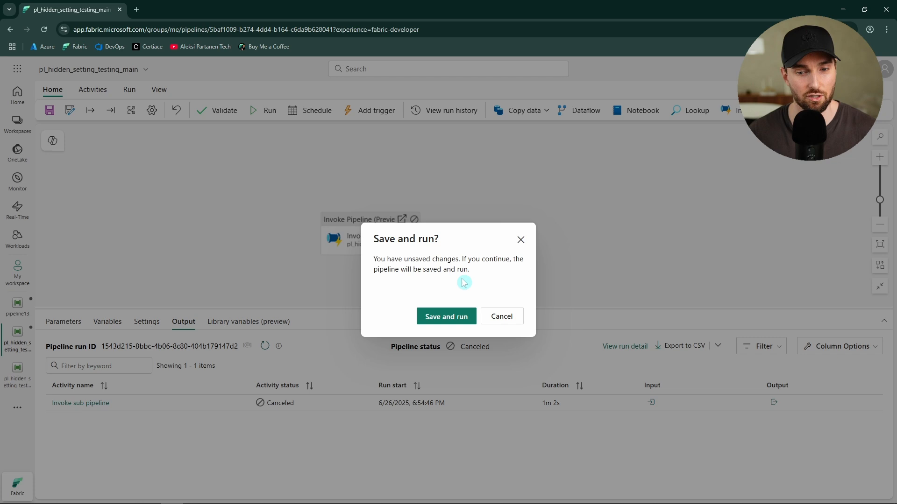
pyautogui.click(445, 317)
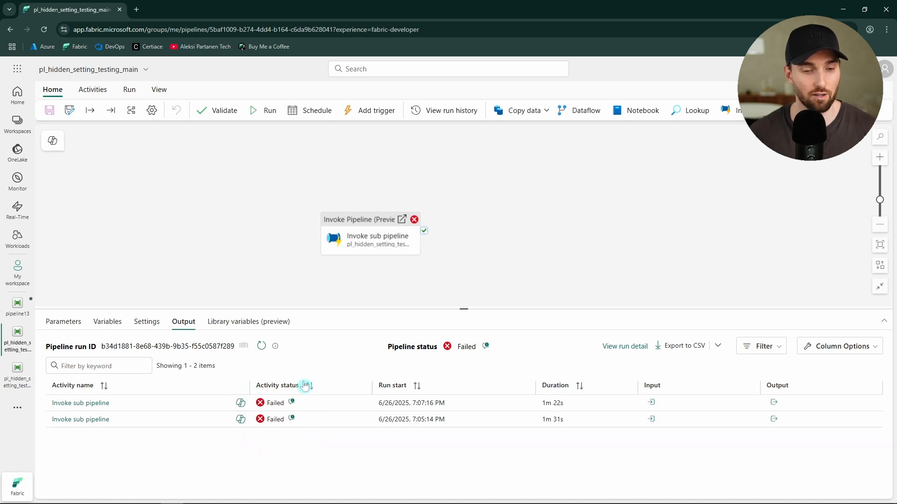
pyautogui.moveTo(314, 417)
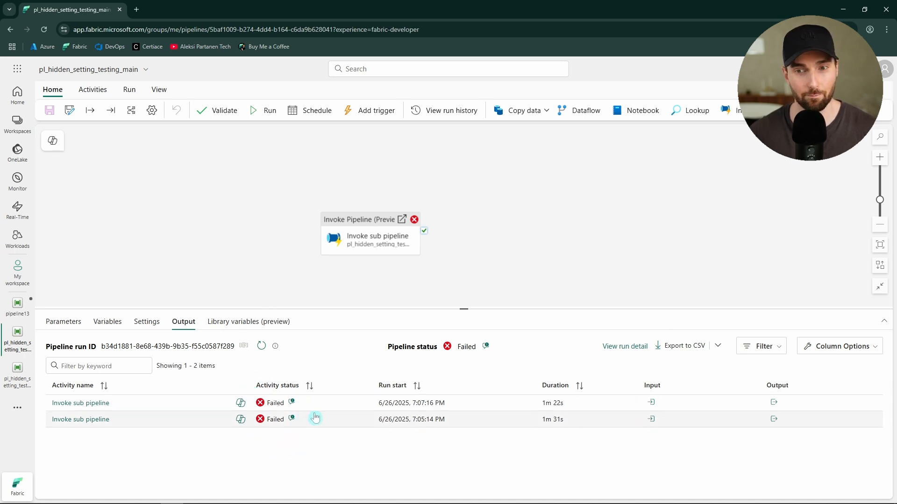
pyautogui.moveTo(345, 374)
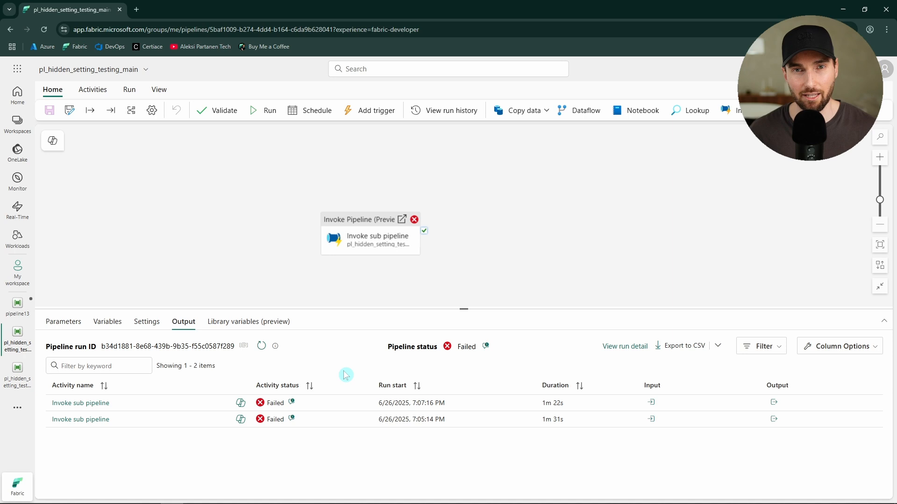